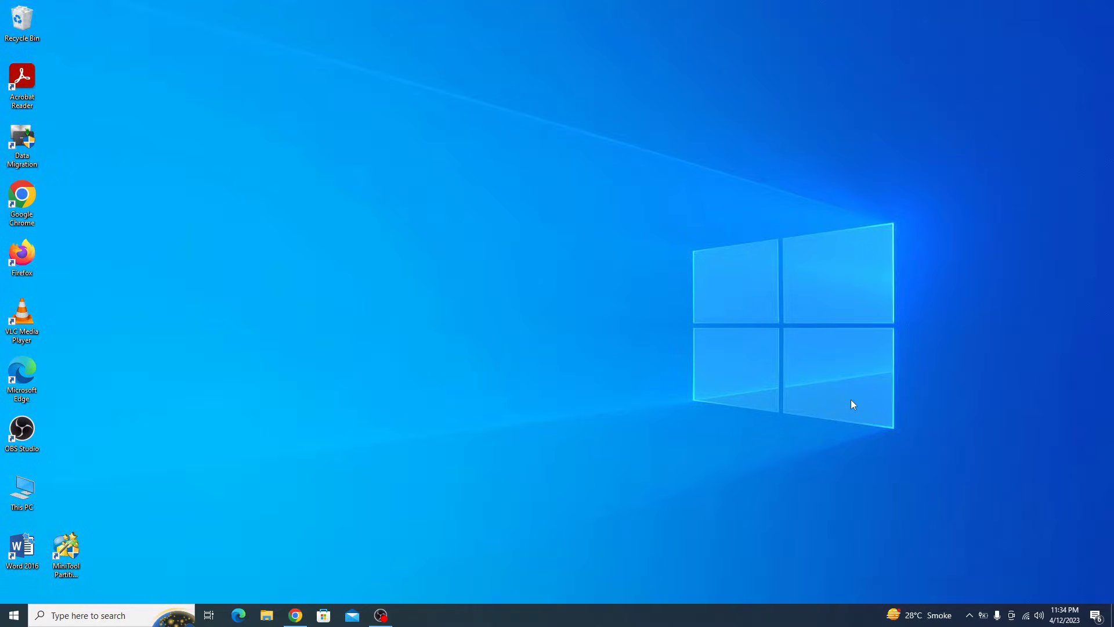
mouse_move(409, 521)
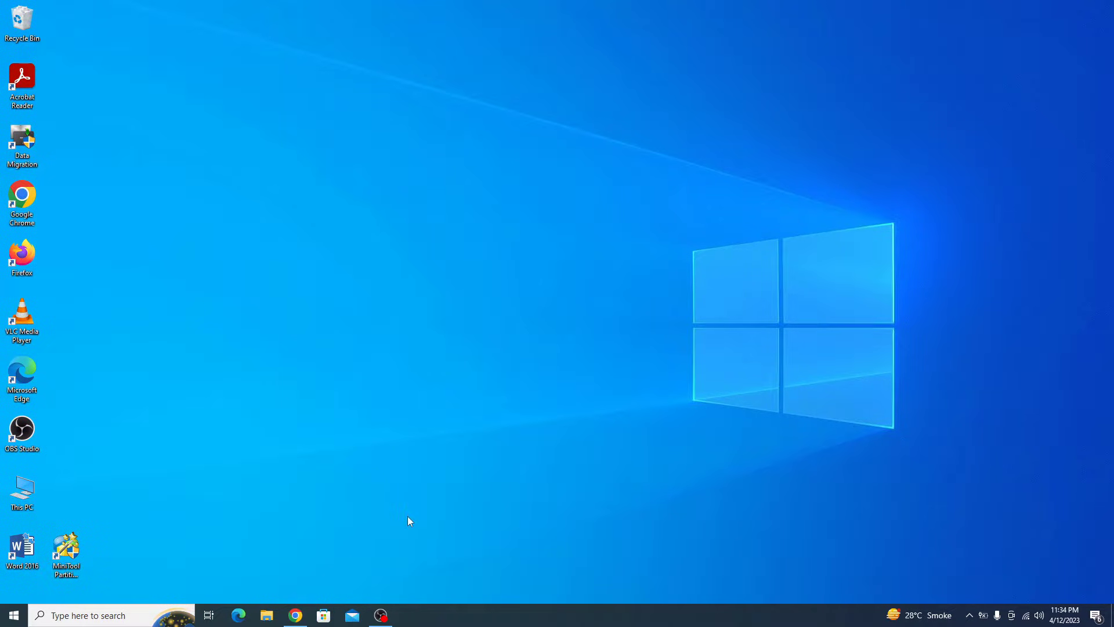
Bring up the VMware Workstation Player product page in Chrome
click(294, 616)
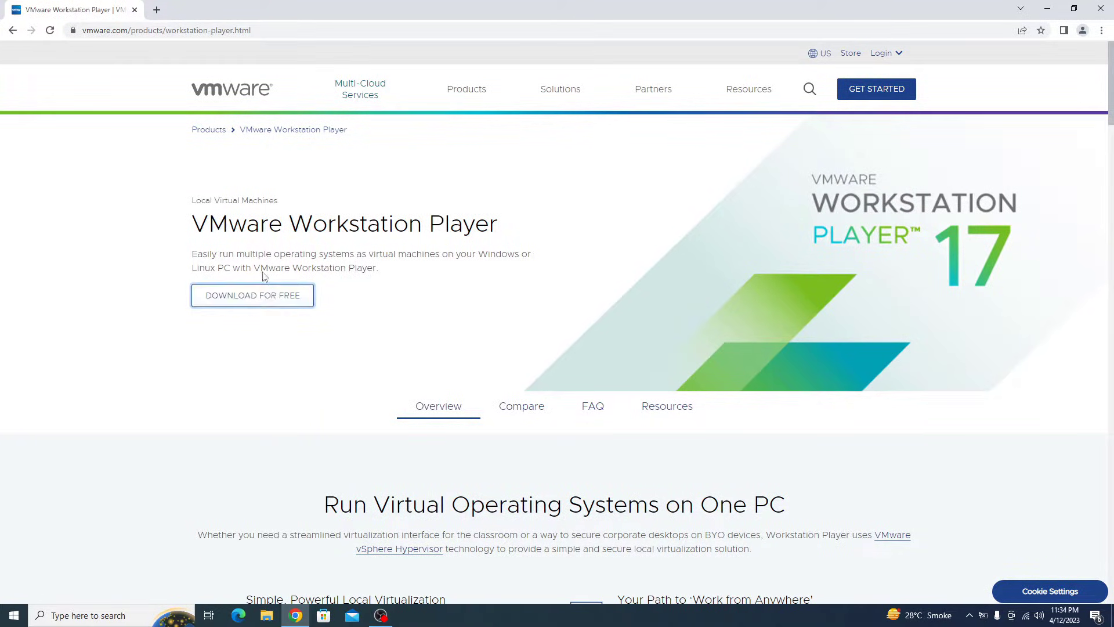
Download the VMware Workstation 17.0.1 Player installer for Windows 64-bit from vmware.com
click(252, 295)
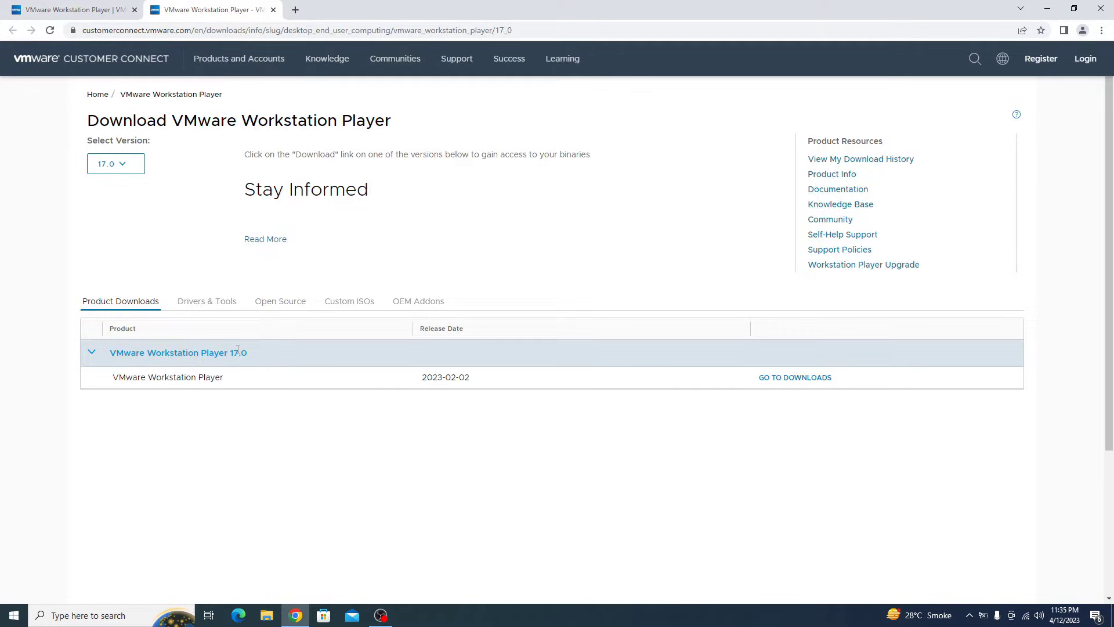
mouse_move(793, 377)
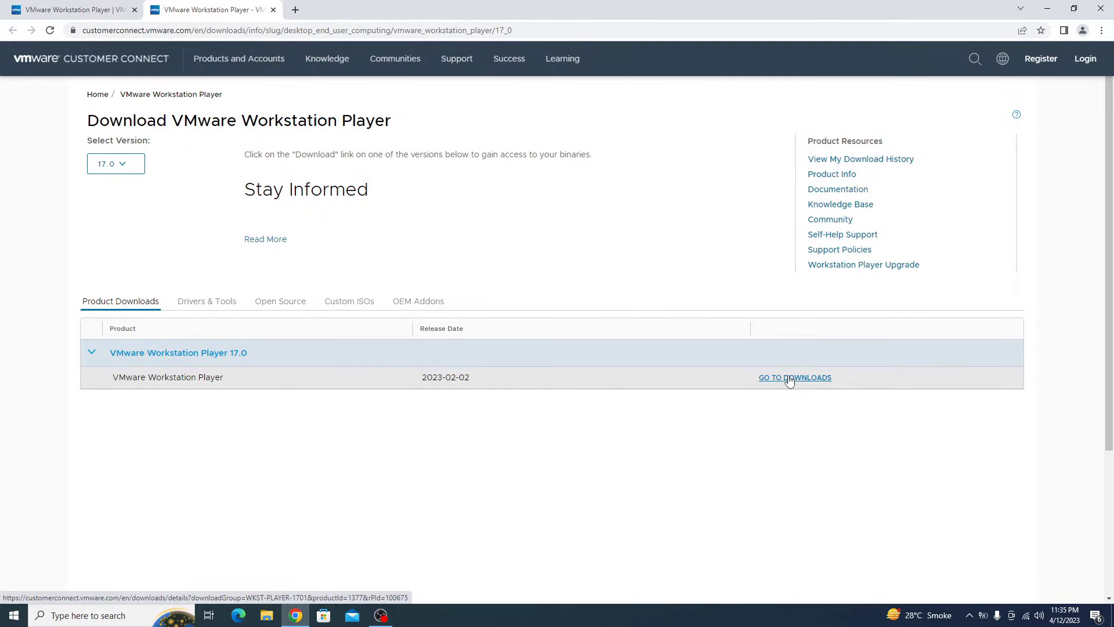
click(794, 377)
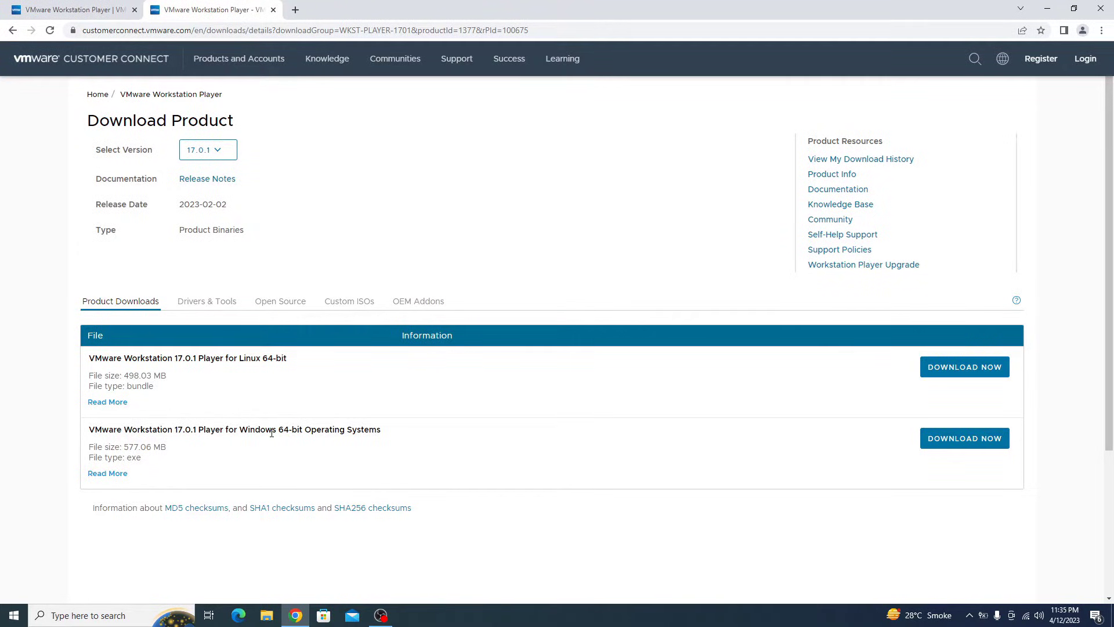
mouse_move(965, 438)
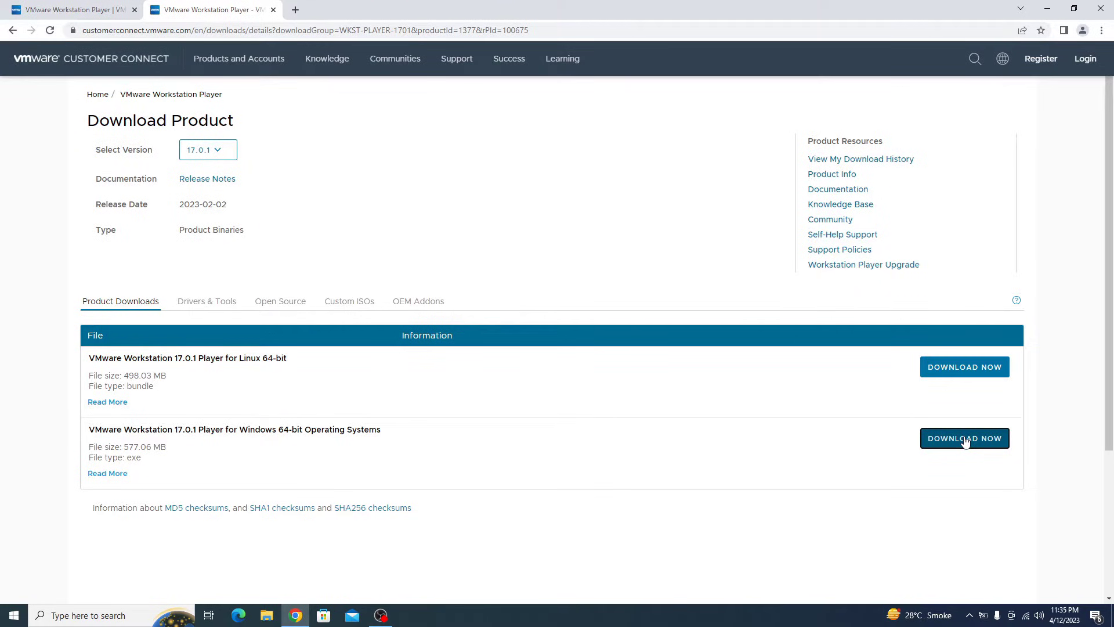
click(963, 438)
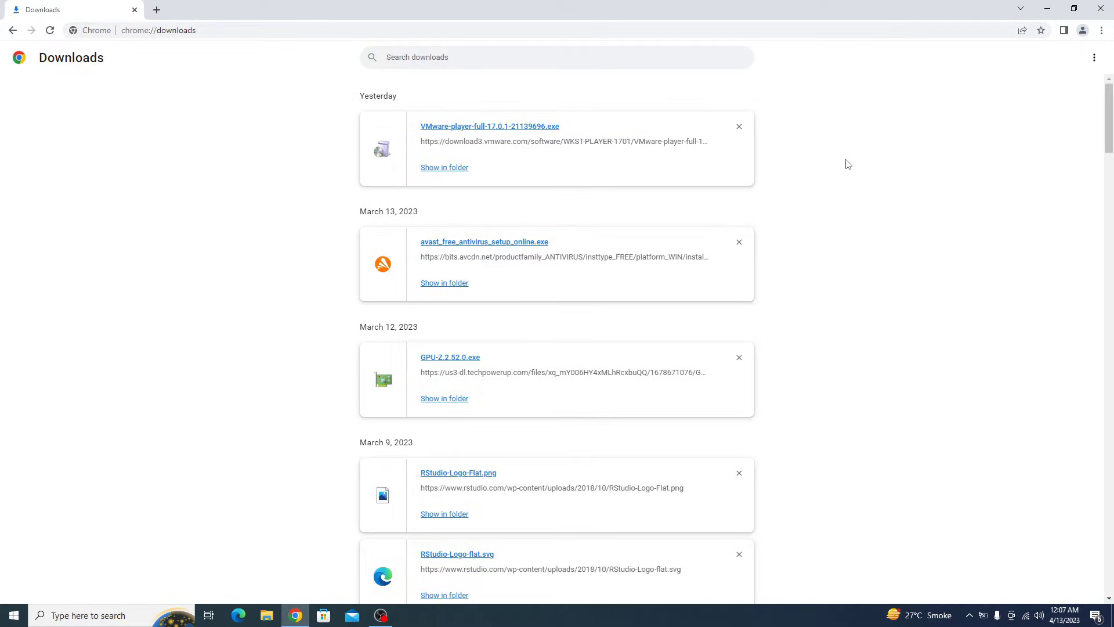
mouse_move(549, 117)
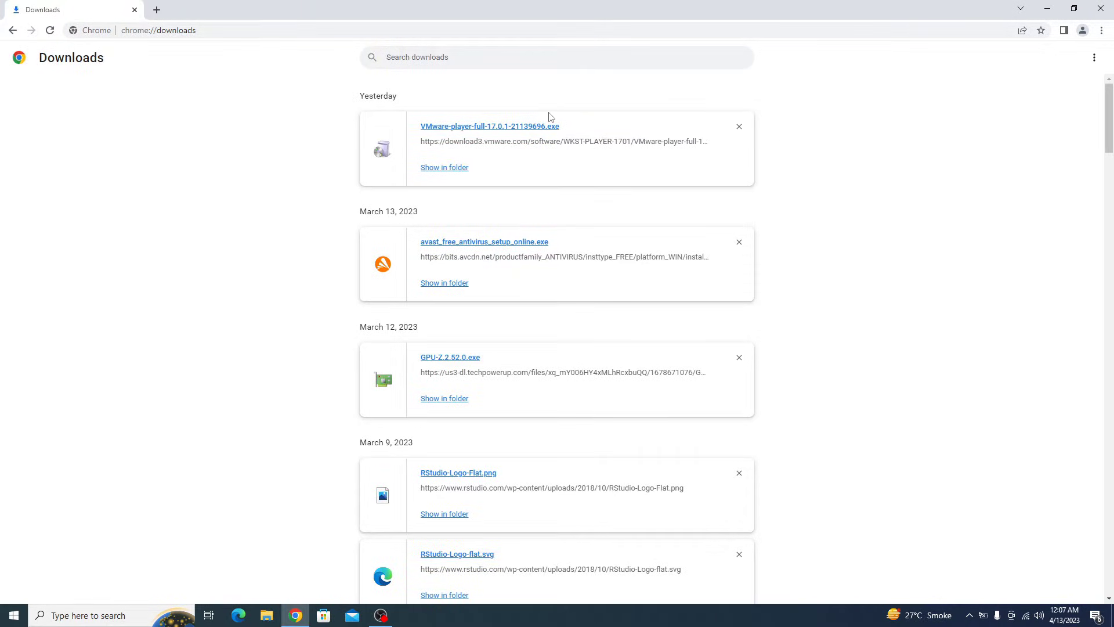
mouse_move(522, 129)
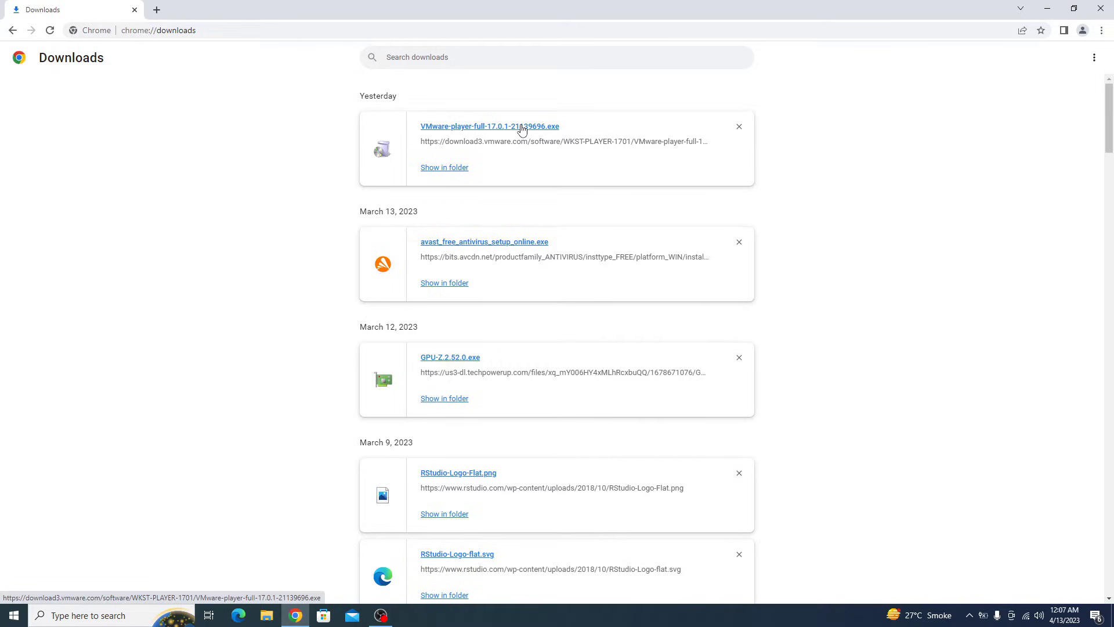
Run VMware-player-full-17.0.1-21139696.exe from Chrome's downloads list
click(489, 126)
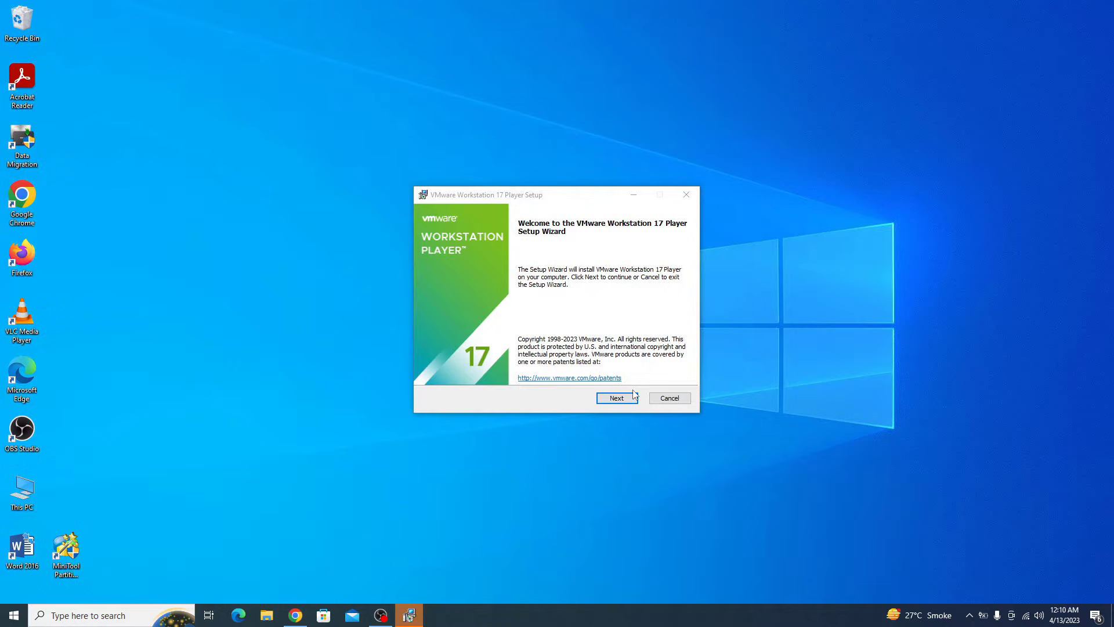
Start the setup wizard and accept the license agreement terms to reach Custom Setup
click(615, 397)
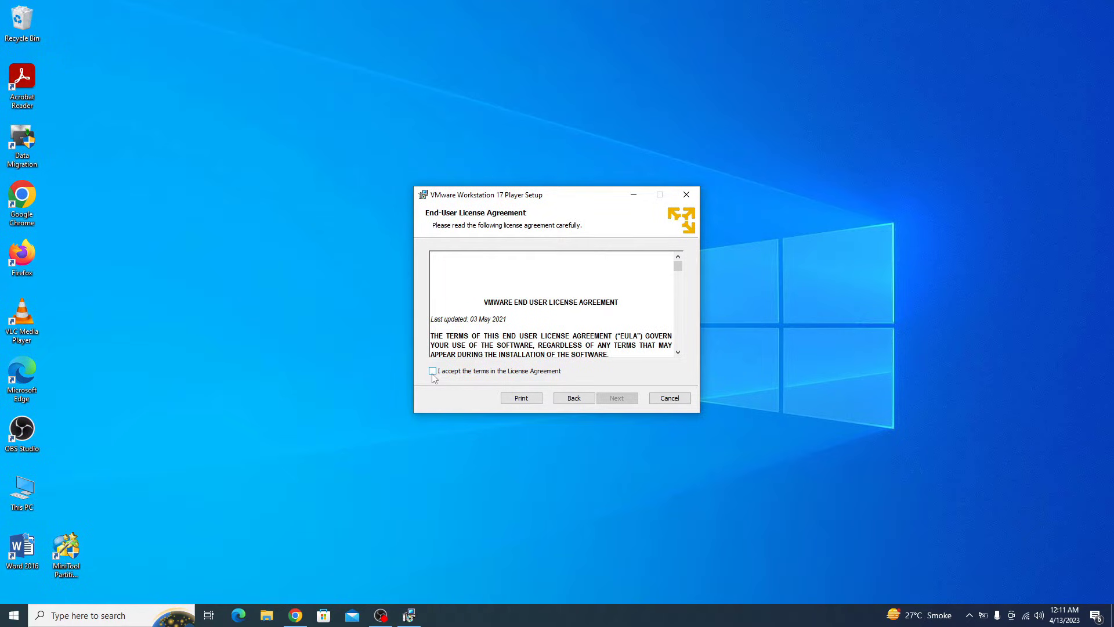
click(431, 370)
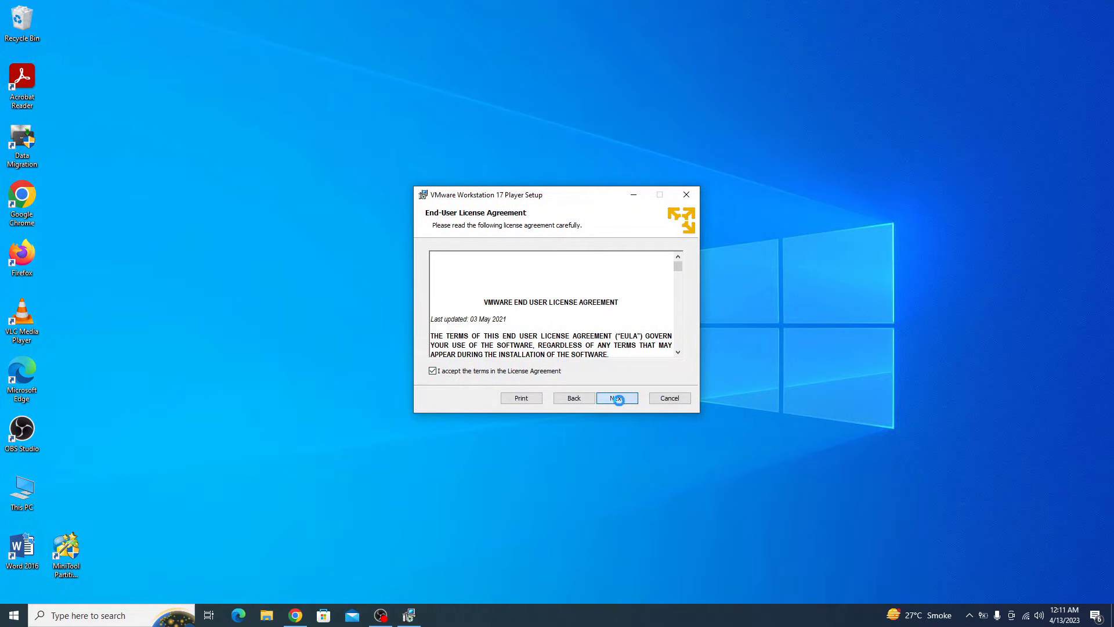
click(617, 397)
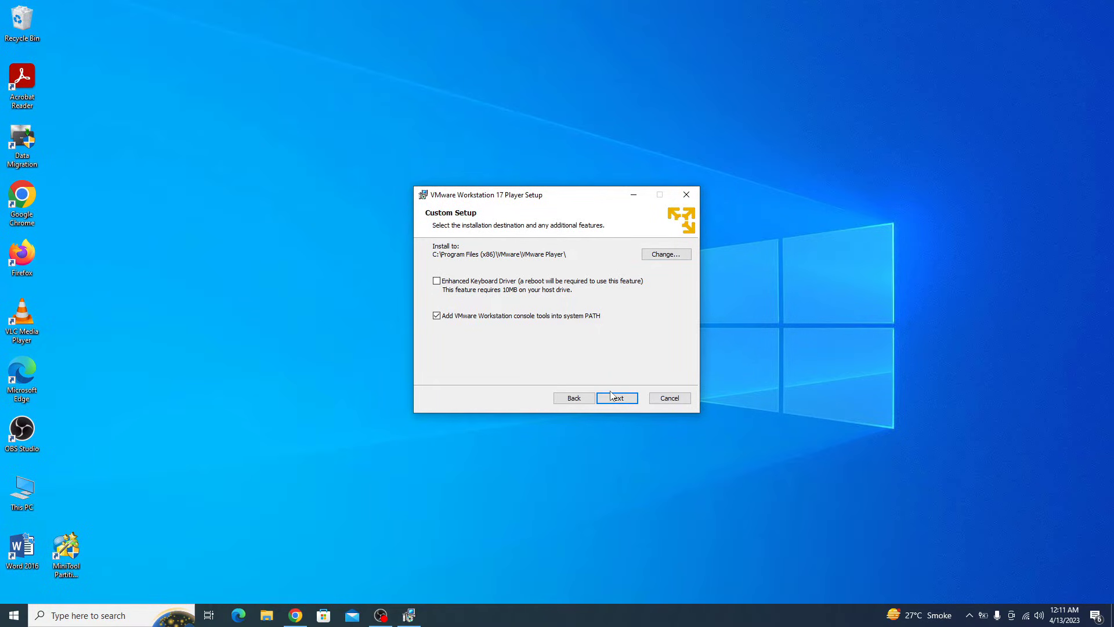
Keep default location and features, disable startup update checks and CEIP, and install the Player
click(616, 397)
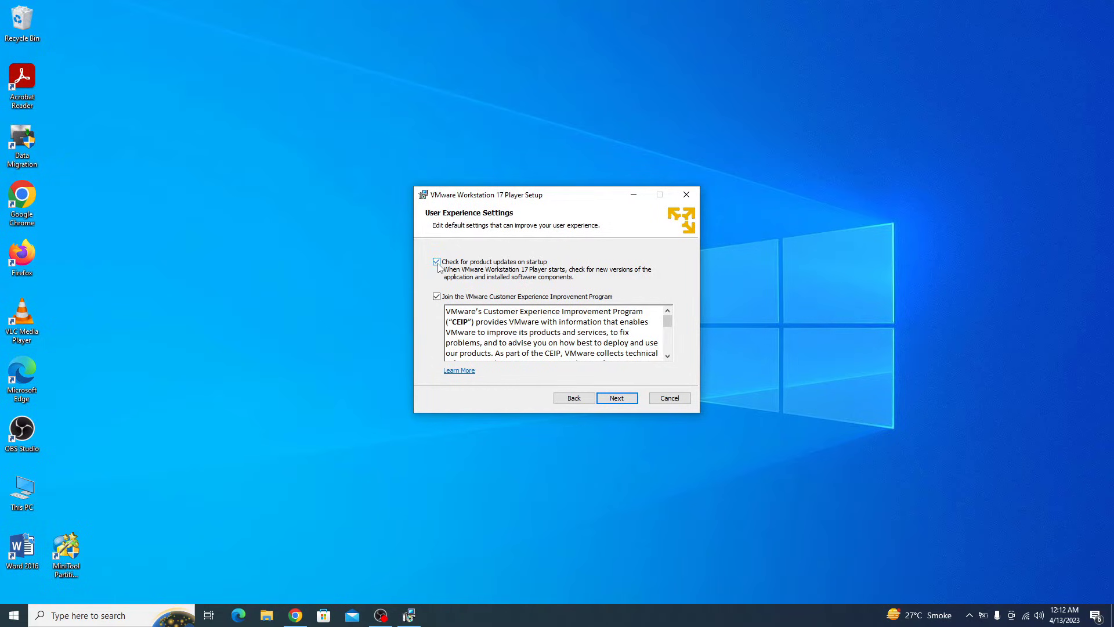
click(436, 261)
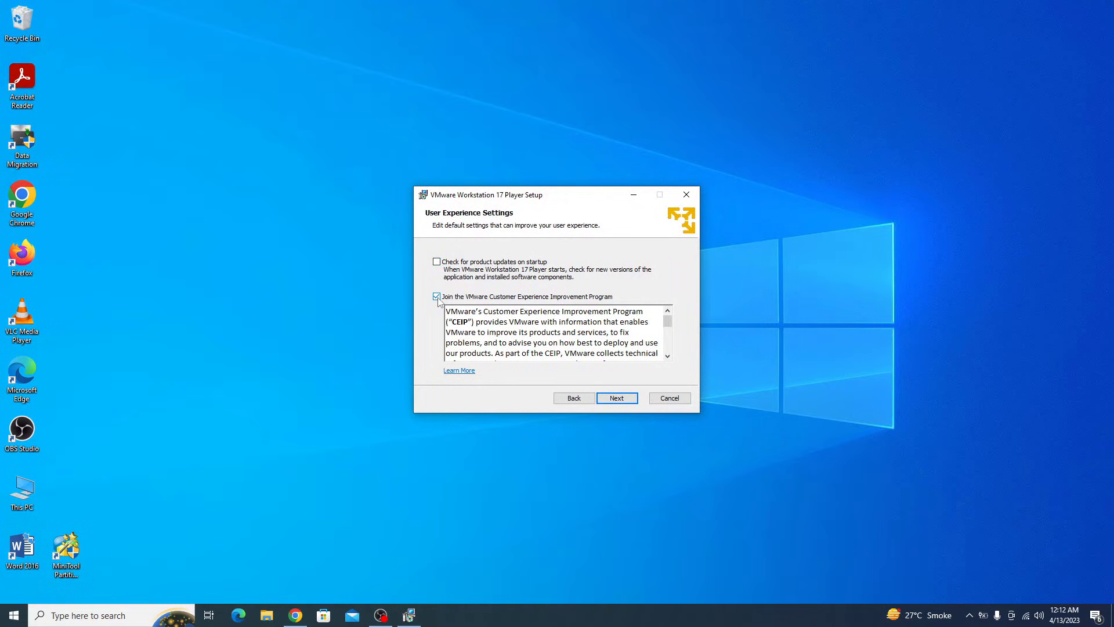
click(615, 397)
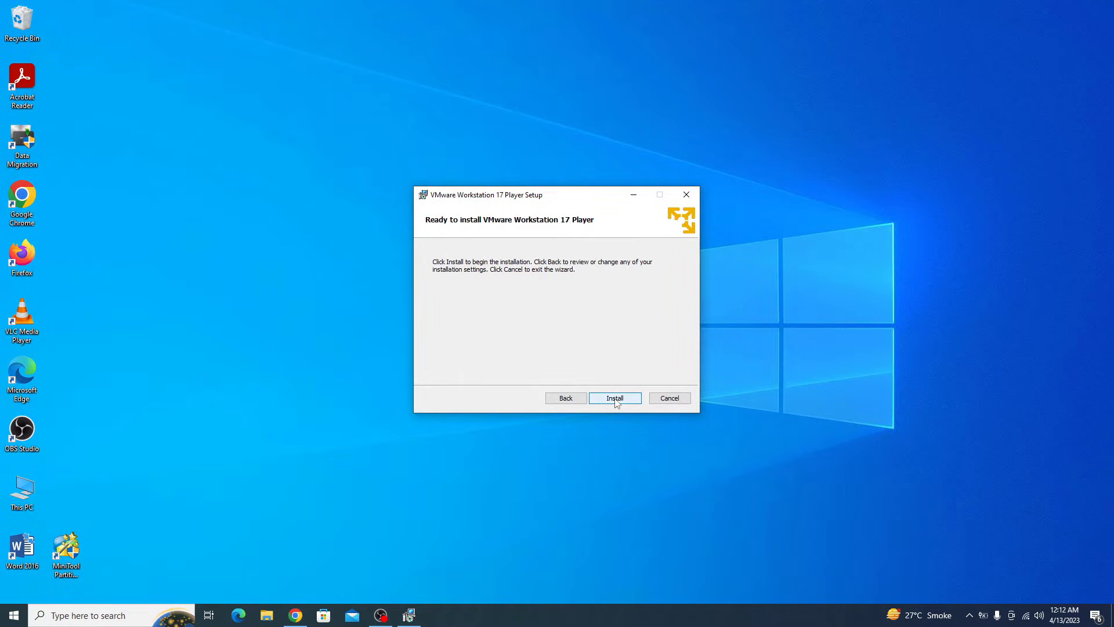
click(614, 396)
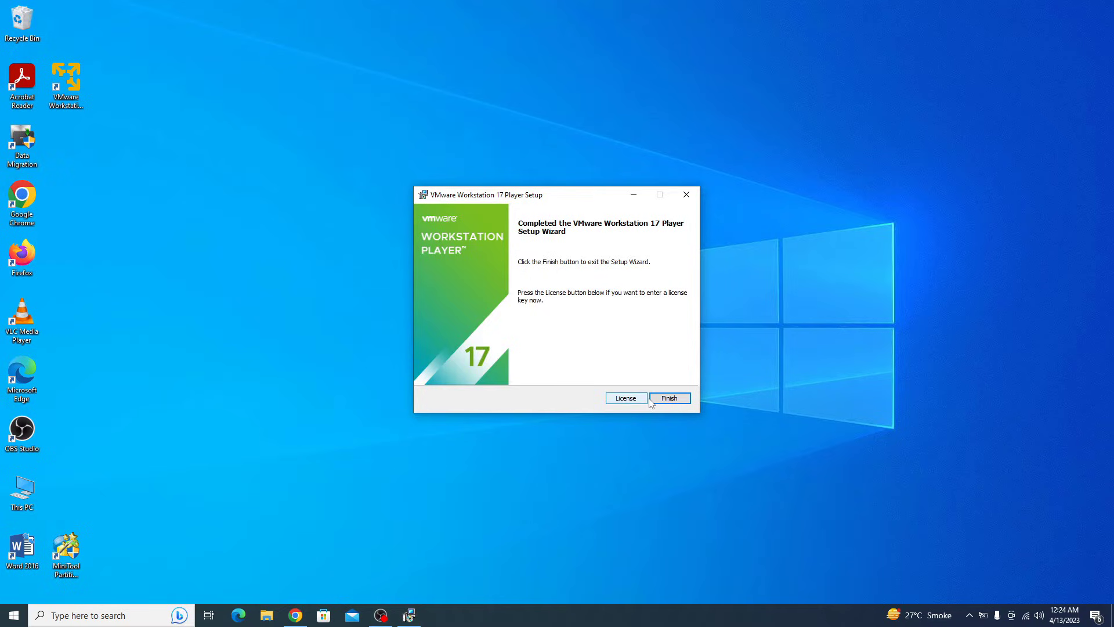
Close the finished setup and launch VMware Workstation 17 Player from its desktop shortcut
click(668, 397)
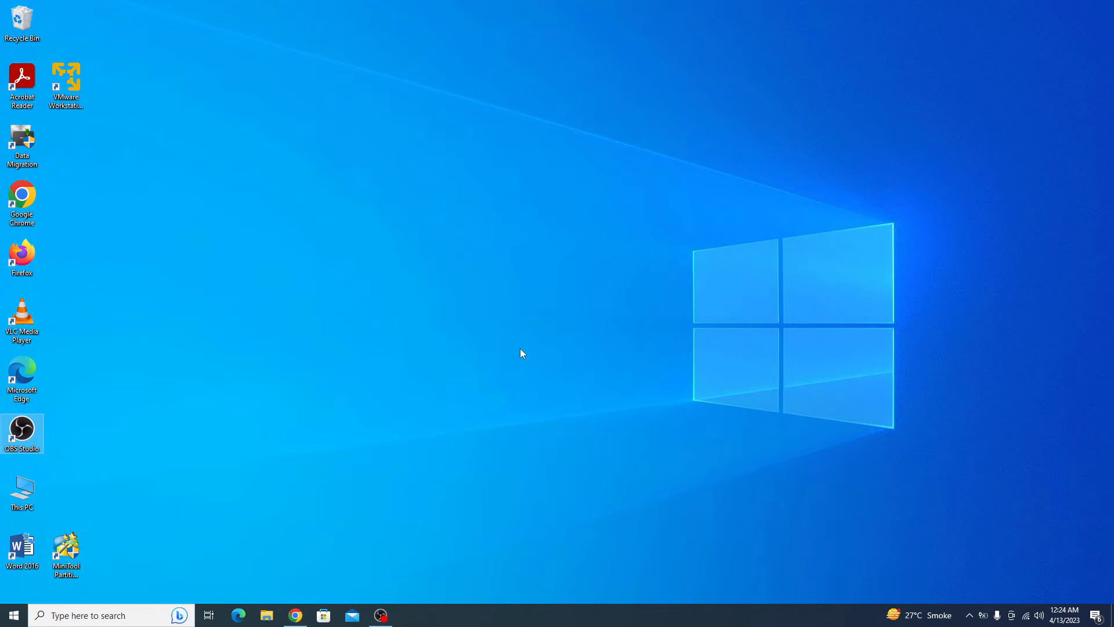
mouse_move(355, 258)
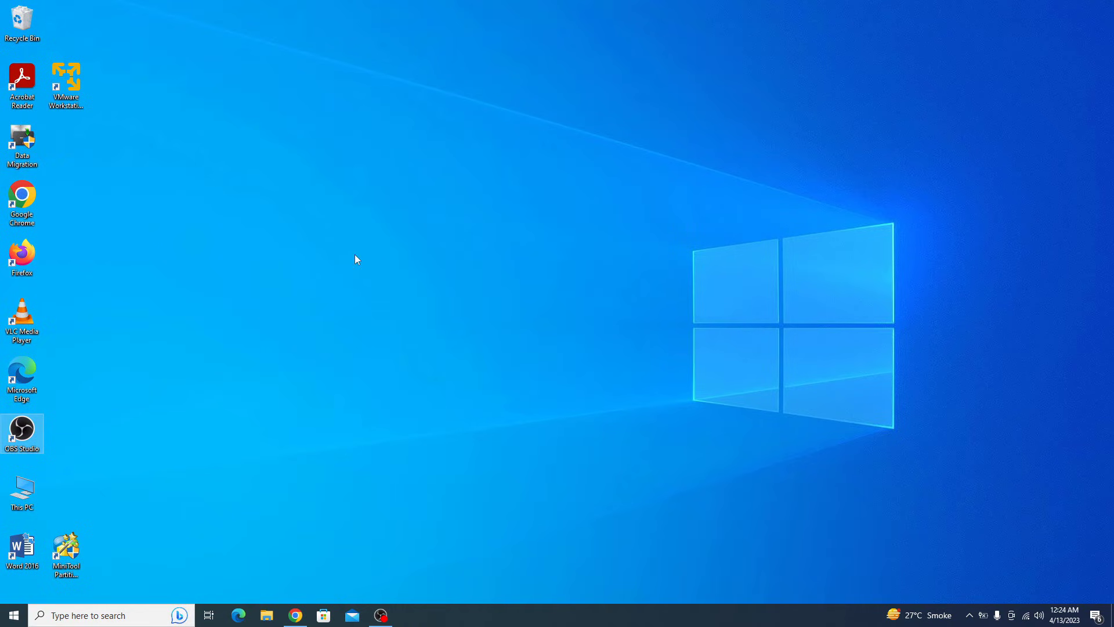
click(65, 80)
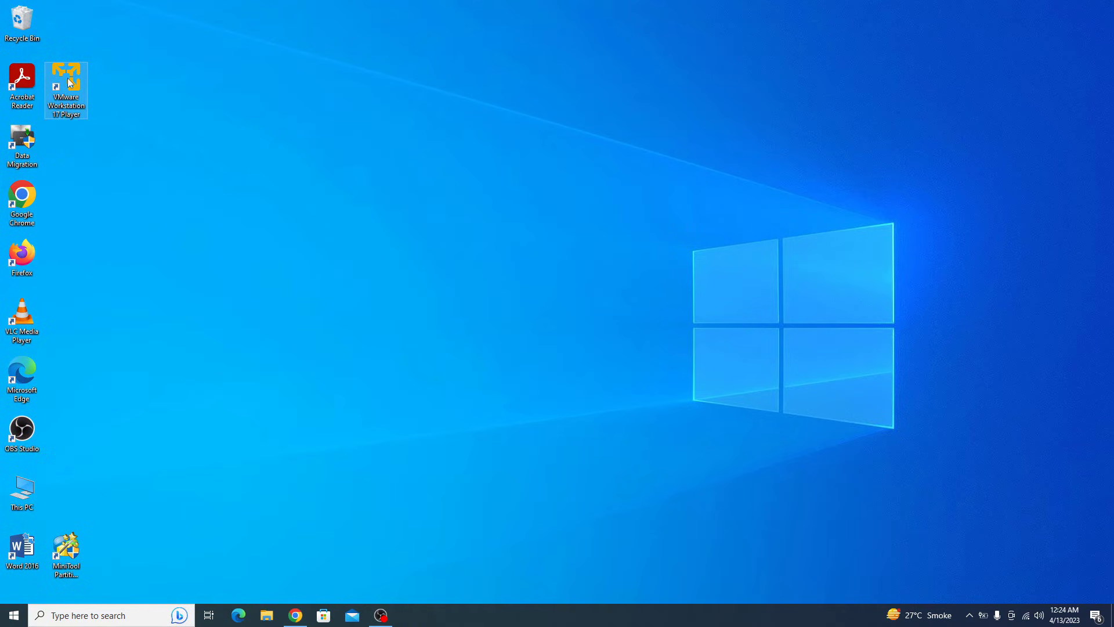
double_click(65, 85)
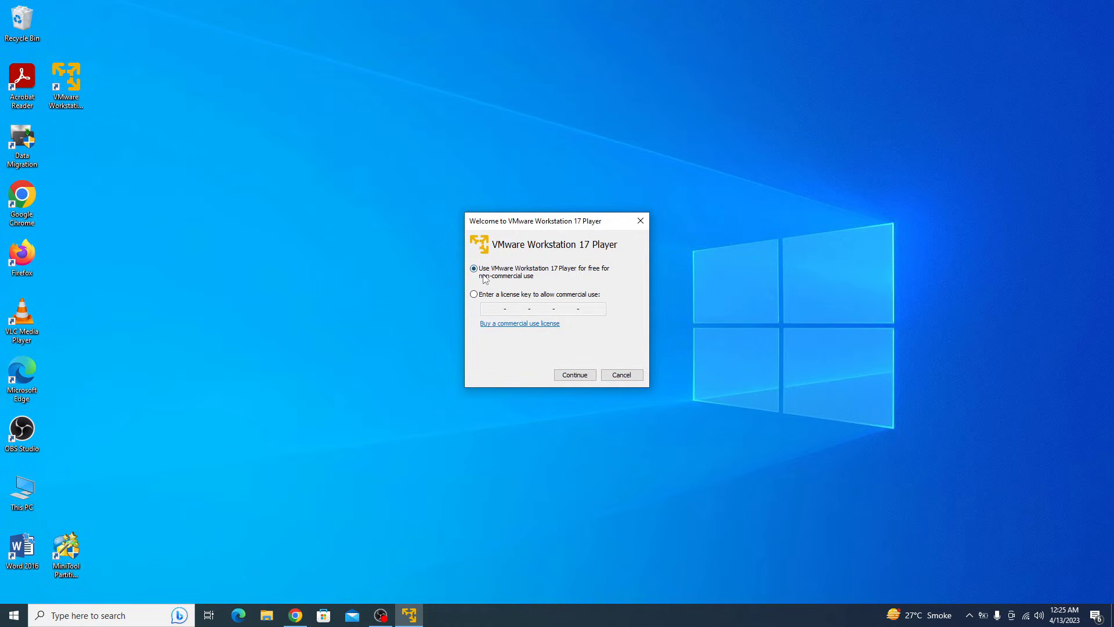
mouse_move(534, 277)
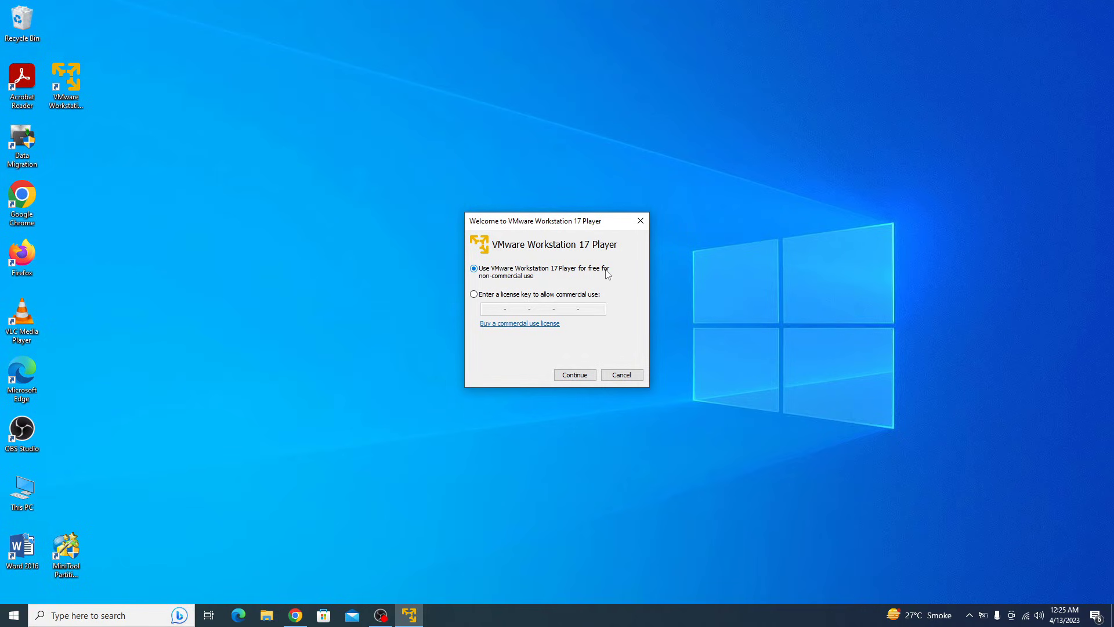
mouse_move(523, 281)
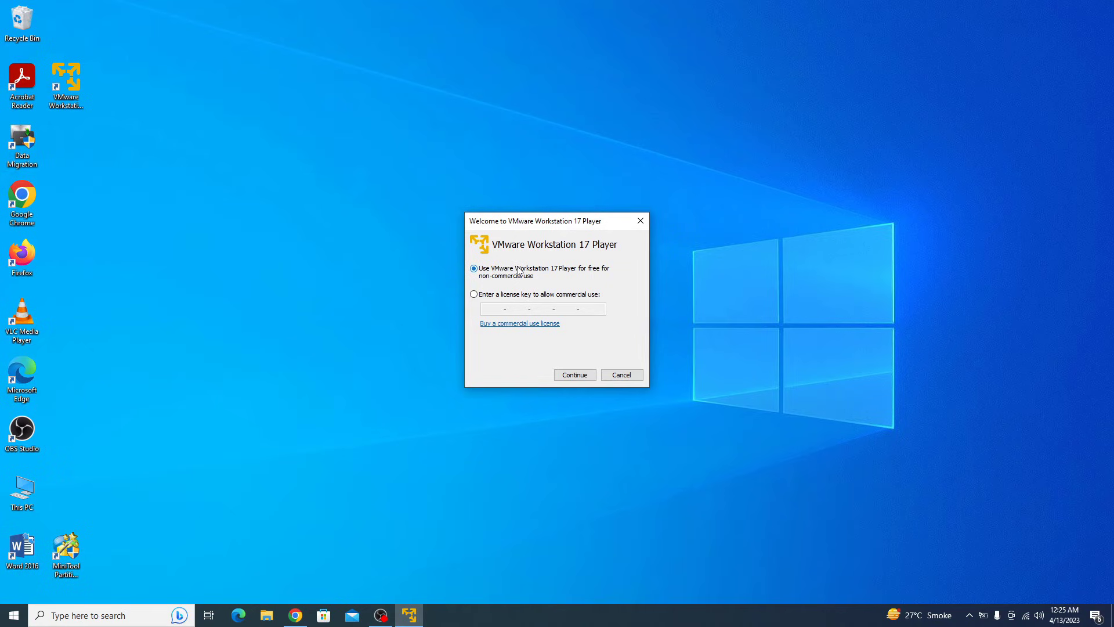
Choose free non-commercial use licensing and finish the welcome steps to reach the Home window
click(575, 375)
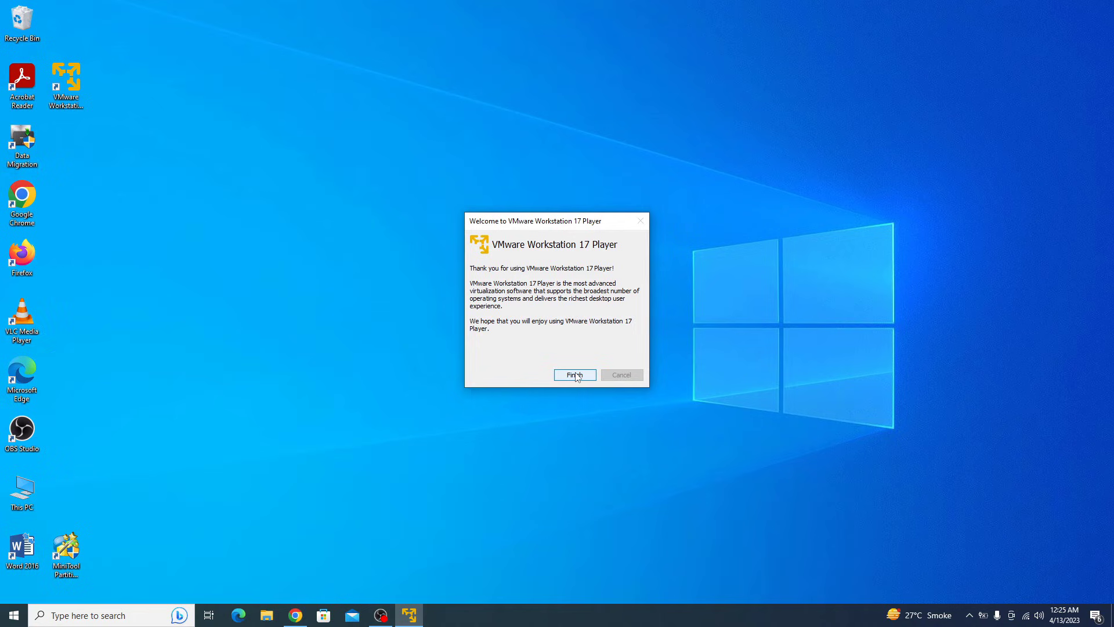
click(575, 375)
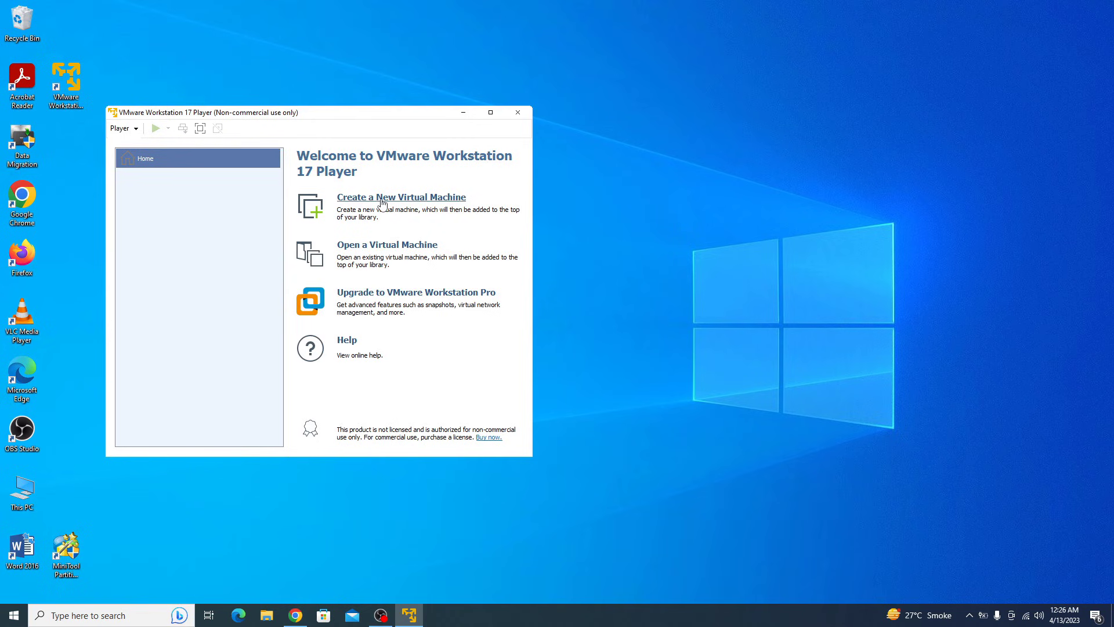
Start the New Virtual Machine Wizard via 'Create a New Virtual Machine'
click(400, 197)
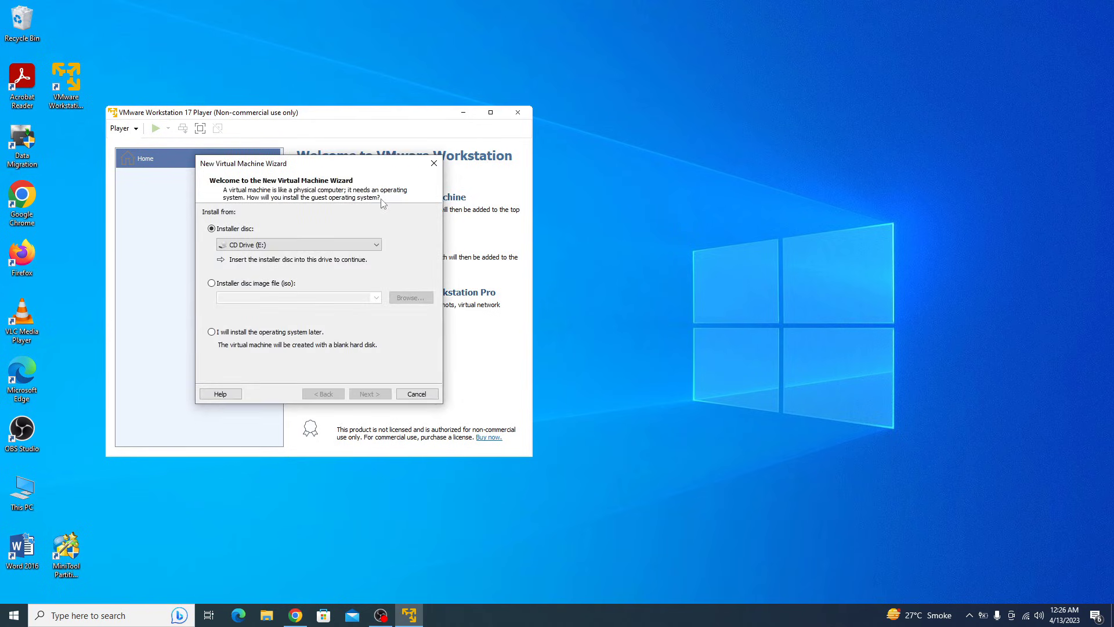